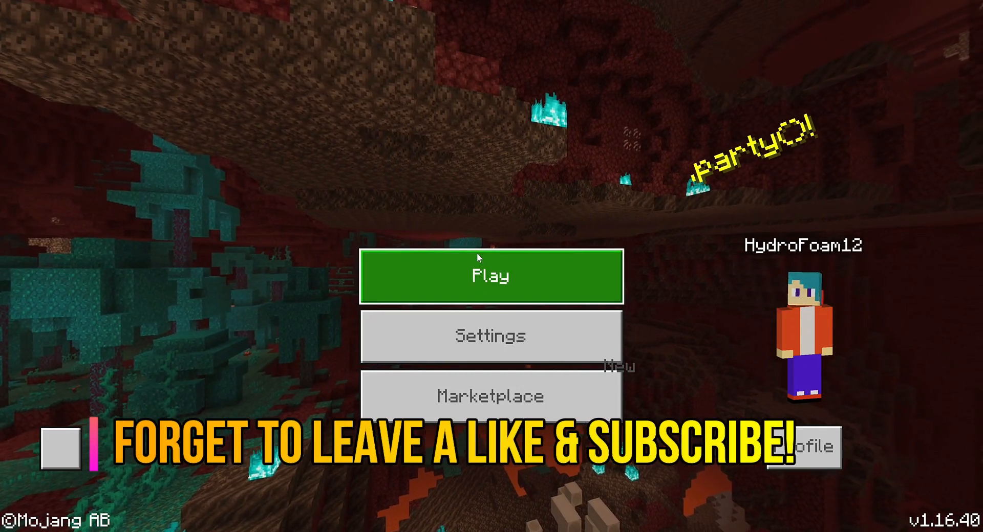
Step: Go to account.xbox.com/settings and sign in with the Microsoft account email and password
click(491, 276)
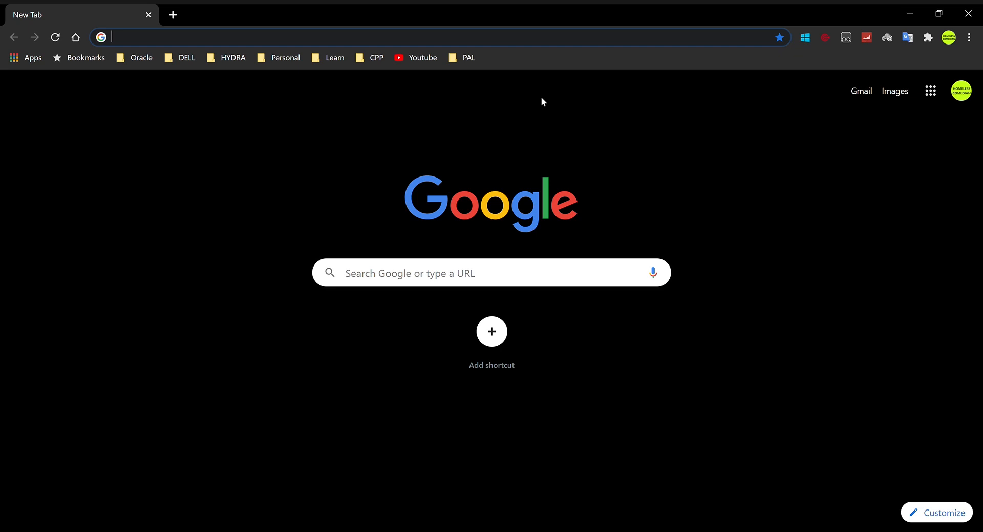
text(http://account.xbox.com/settings)
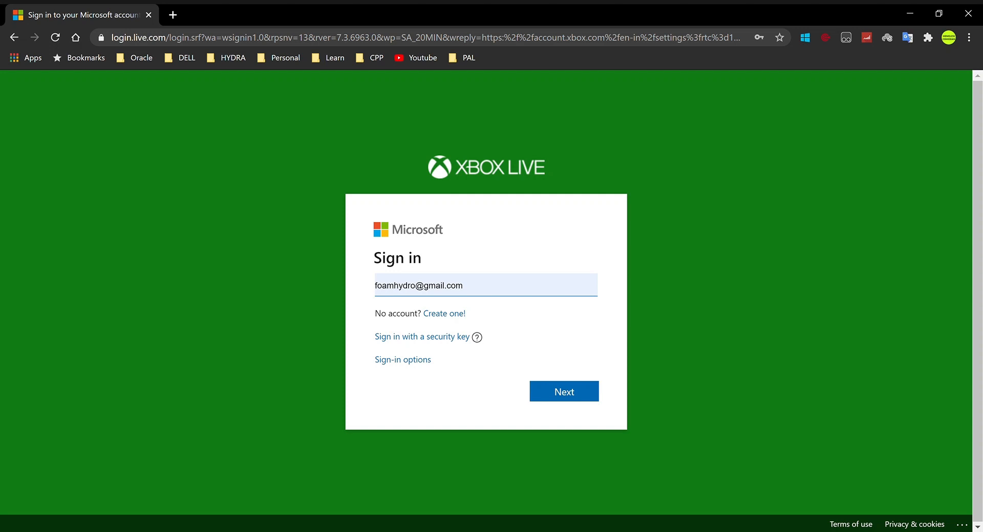
mouse_move(796, 276)
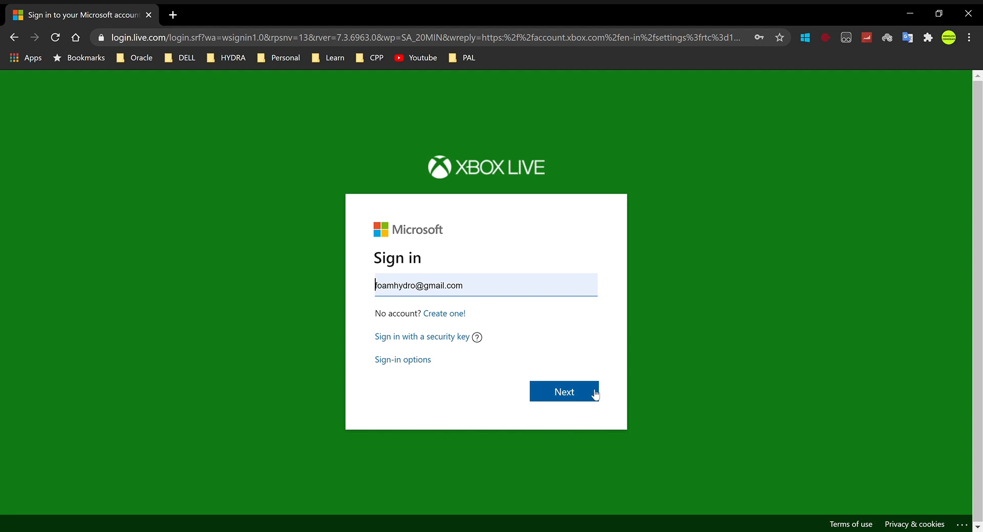
click(563, 392)
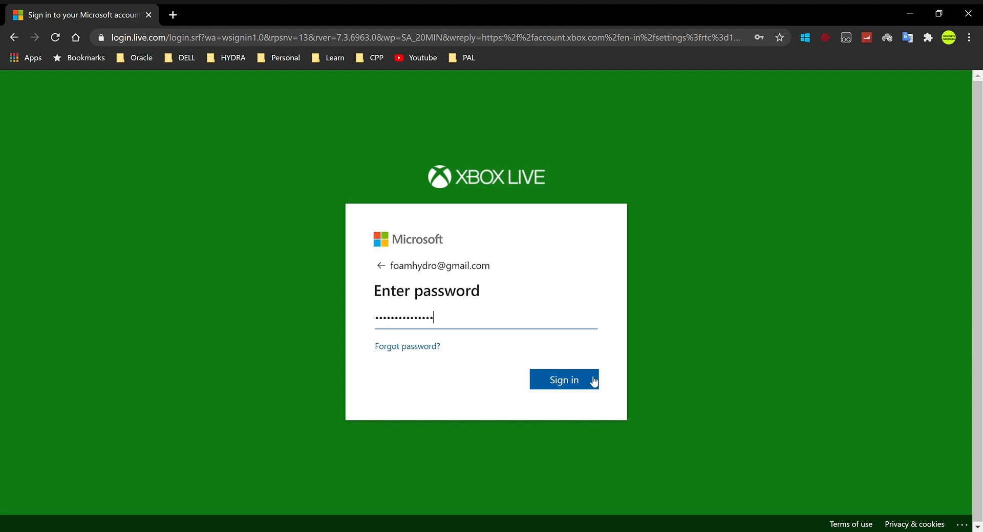
click(564, 380)
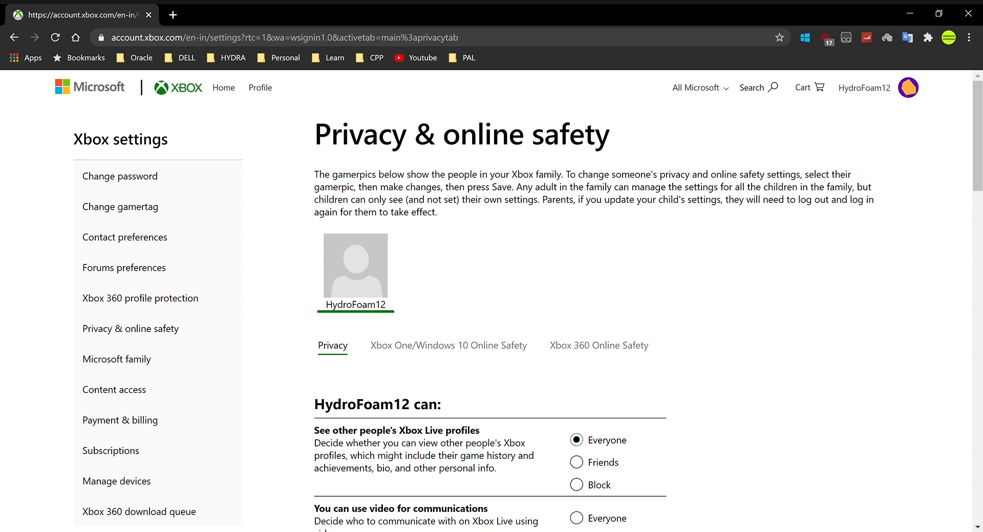
mouse_move(548, 165)
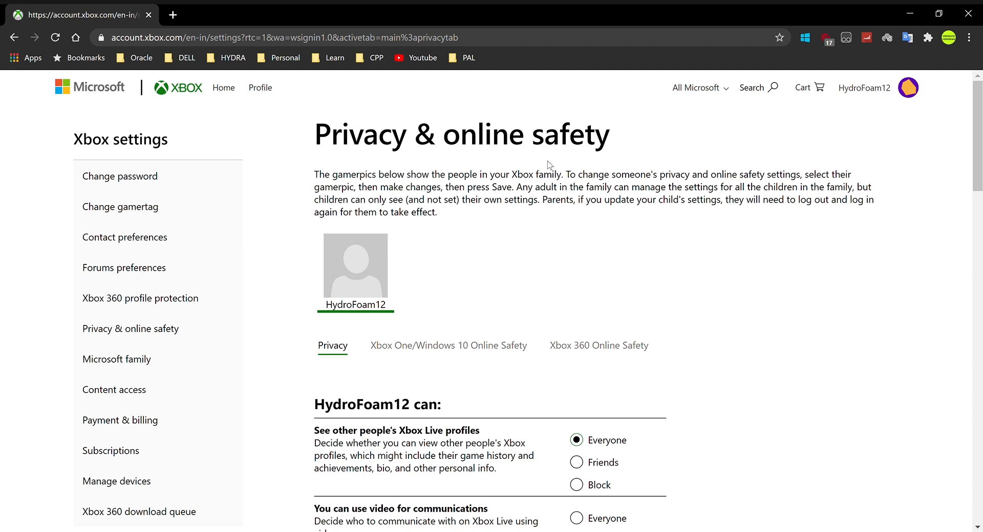
mouse_move(475, 281)
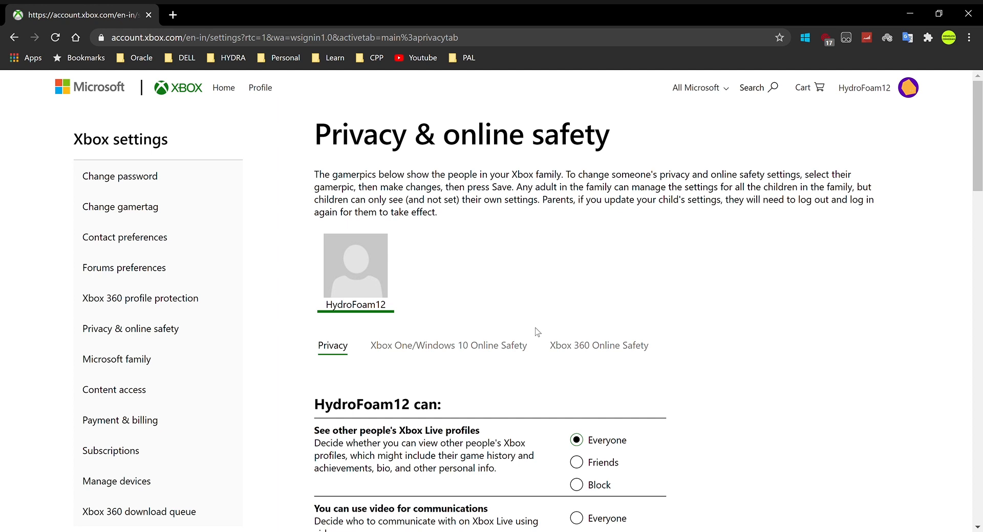
mouse_move(539, 317)
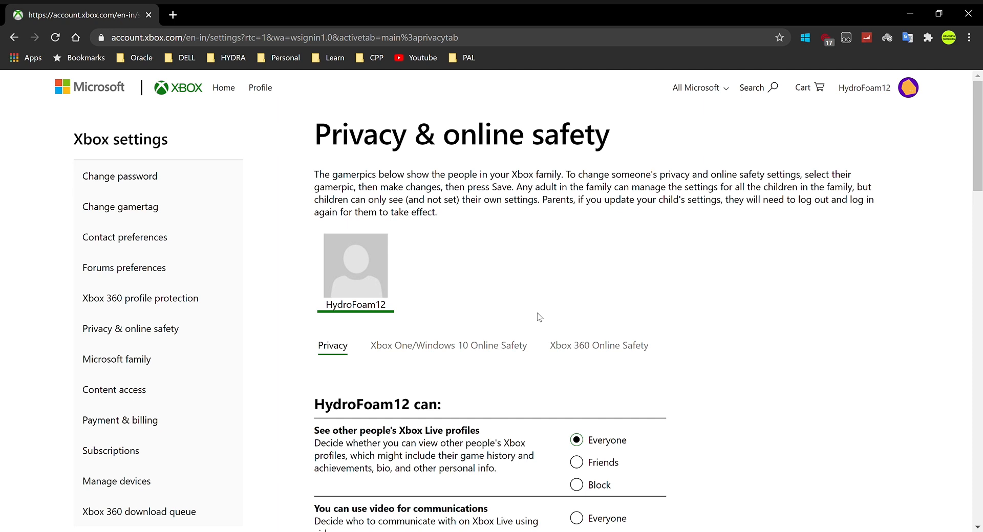
mouse_move(386, 104)
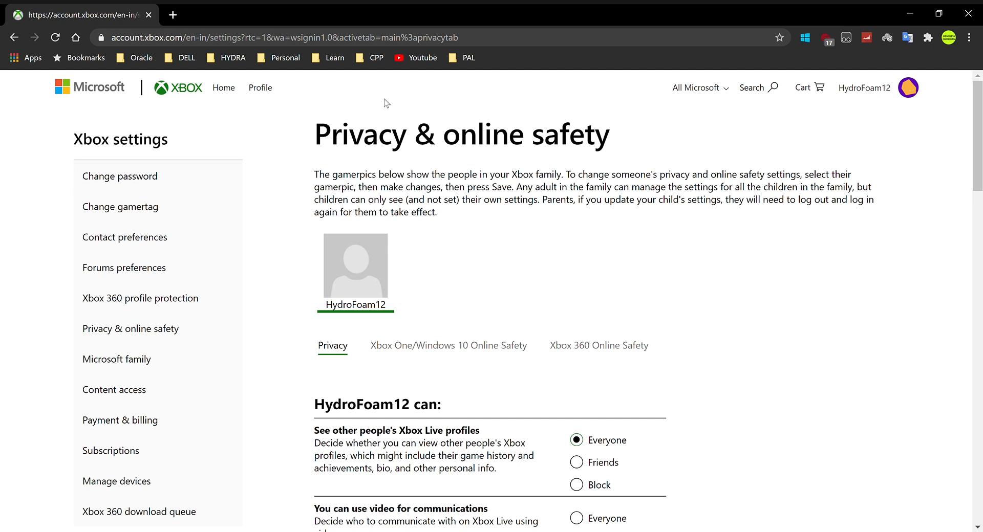
mouse_move(573, 217)
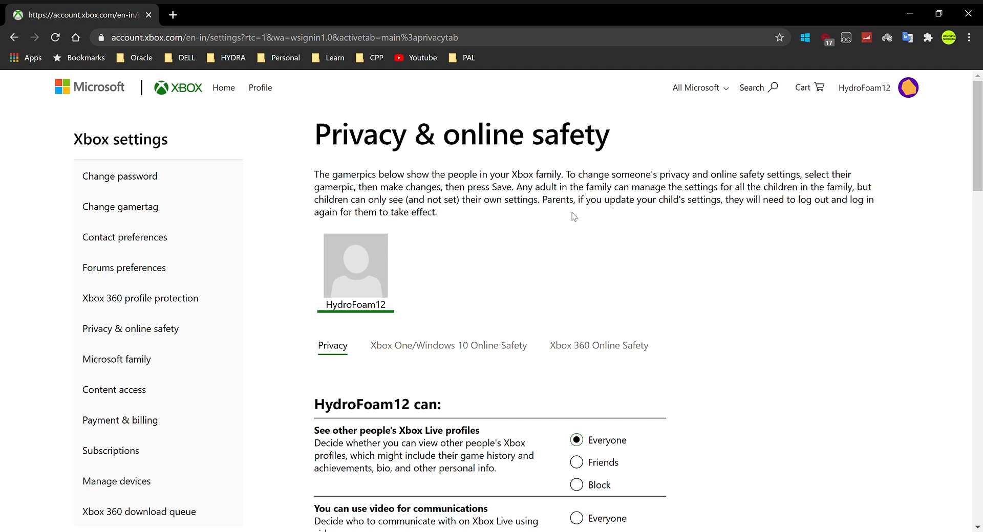
mouse_move(574, 227)
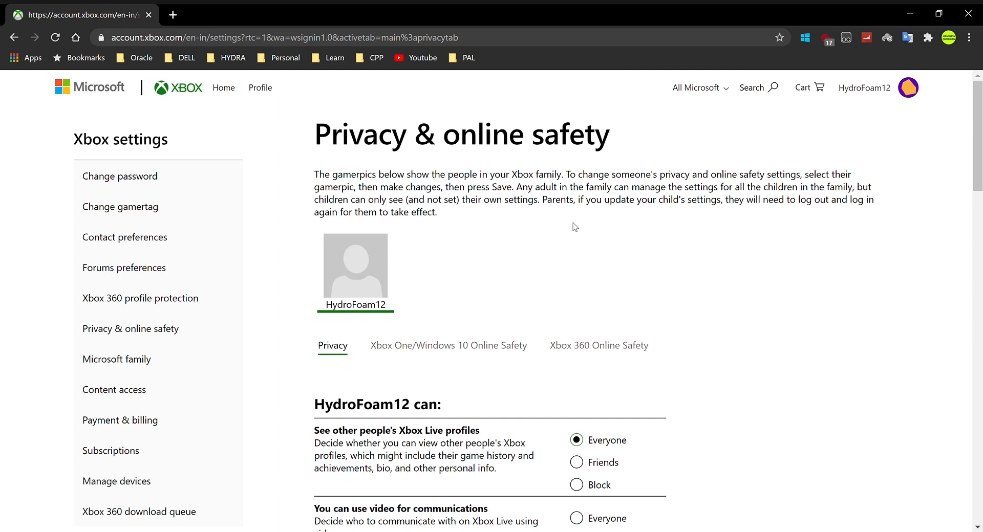
mouse_move(356, 162)
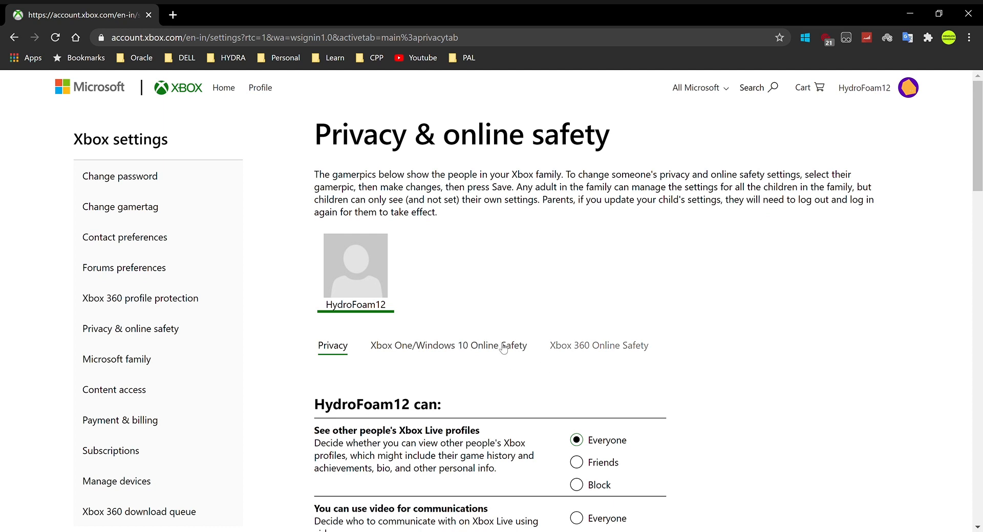
Step: Set every Xbox One/Windows 10 Online Safety option, including outside play and friends, to Allow, then submit
click(449, 345)
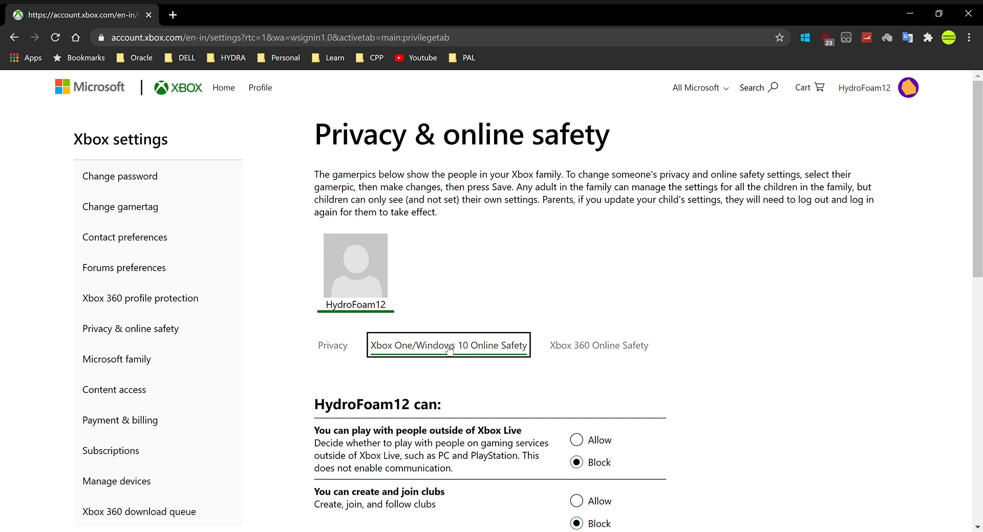
mouse_move(572, 308)
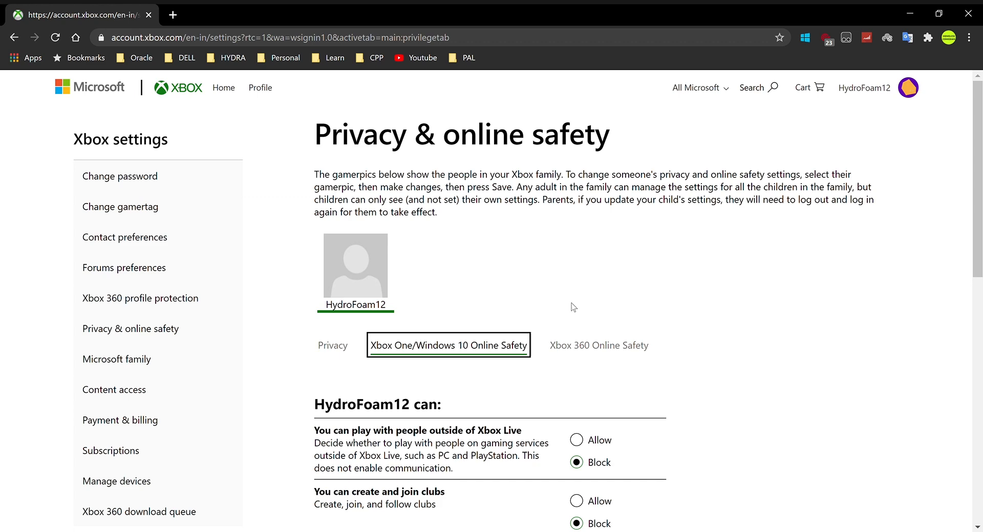
scroll(down, 3)
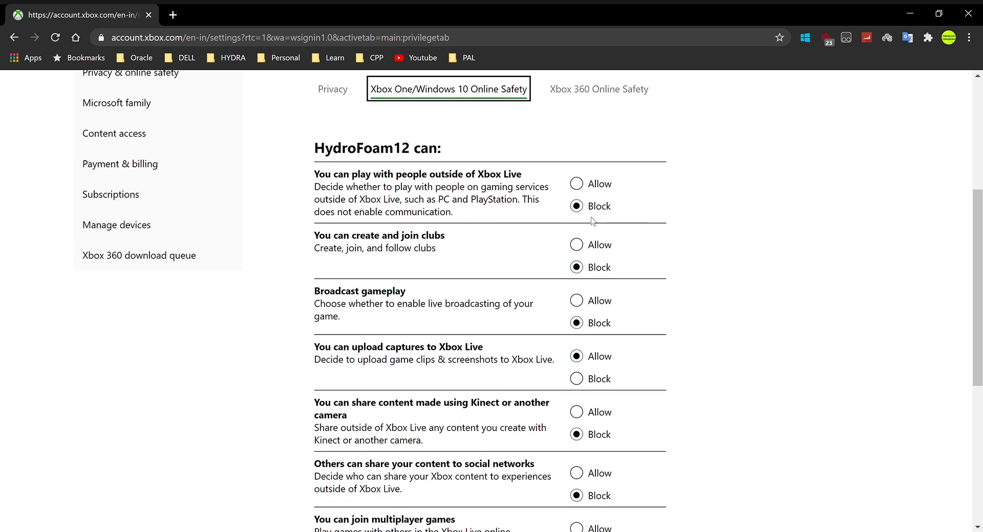
click(575, 184)
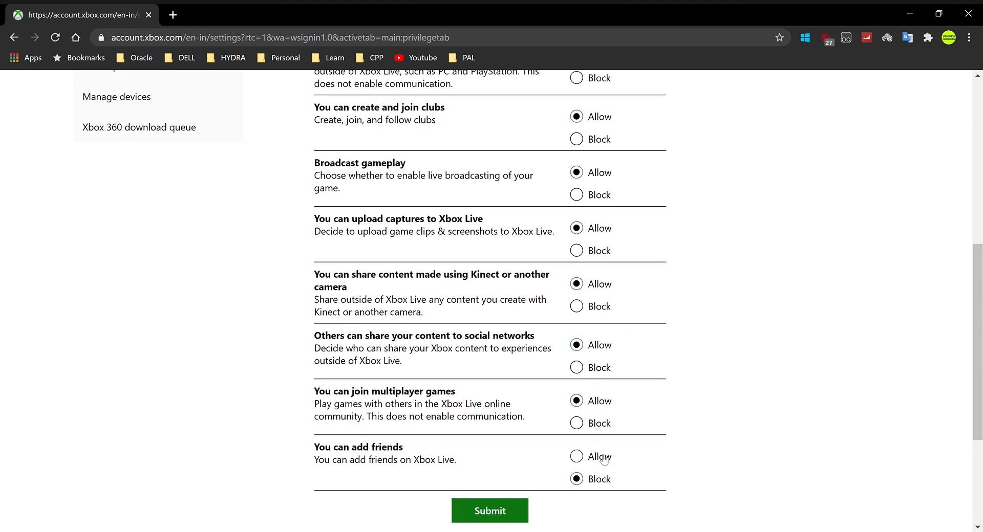
click(575, 457)
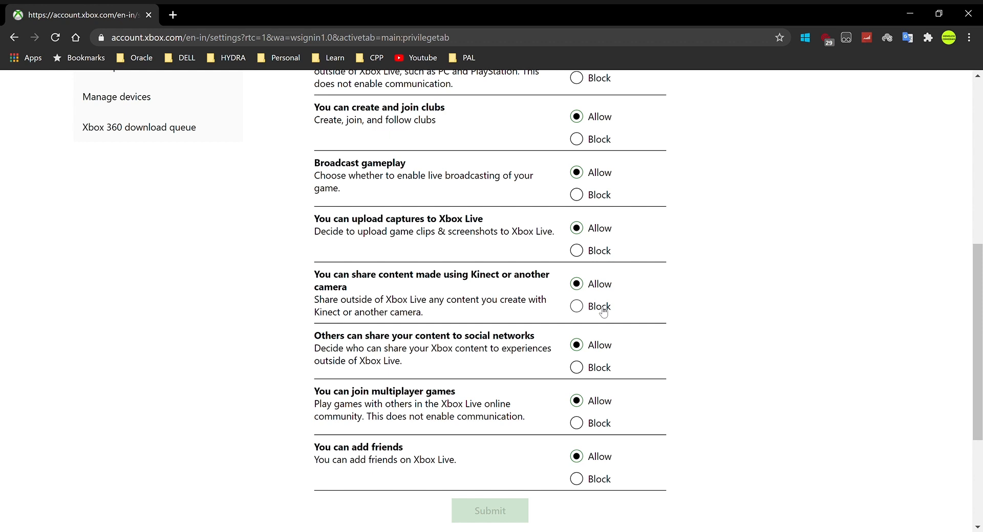
click(575, 307)
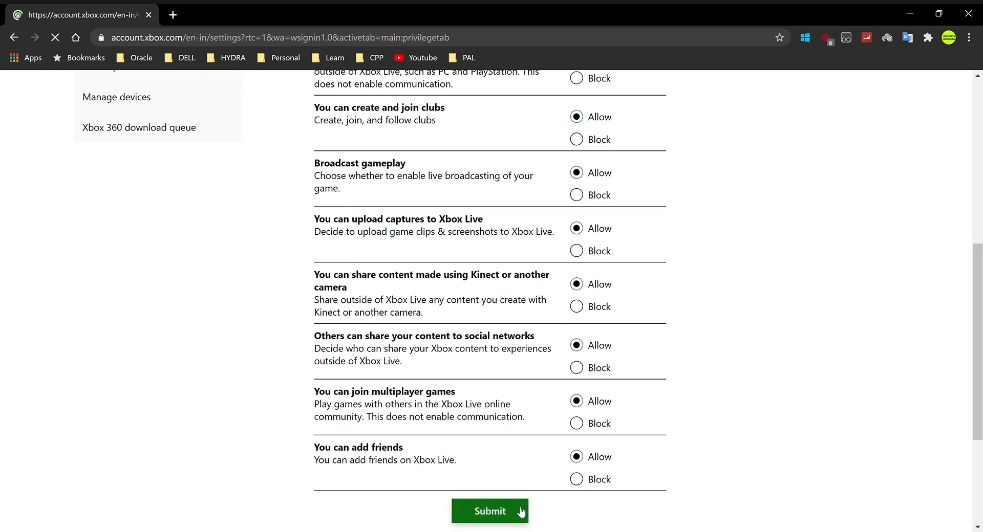
click(489, 511)
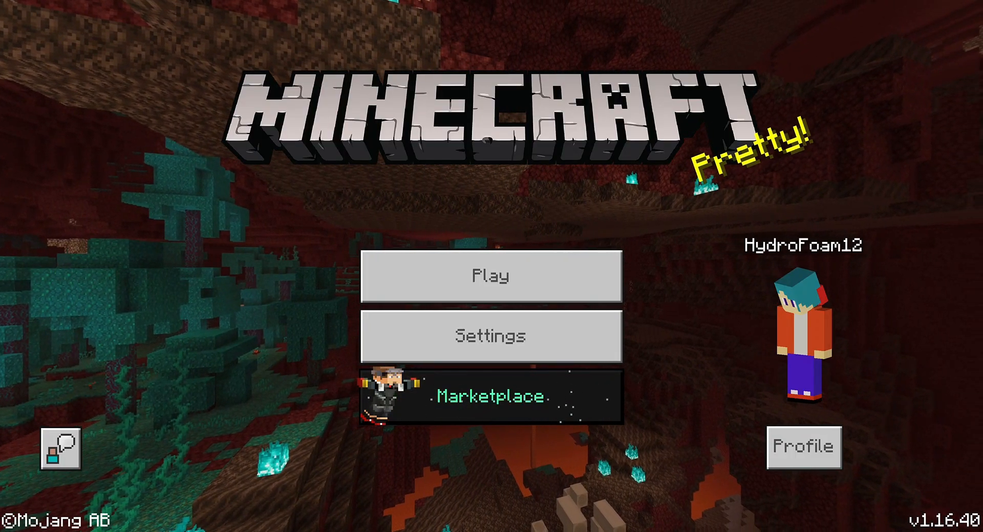
Step: Open Play, flip between the Servers and Worlds tabs while Realms fetch, then exit
click(491, 276)
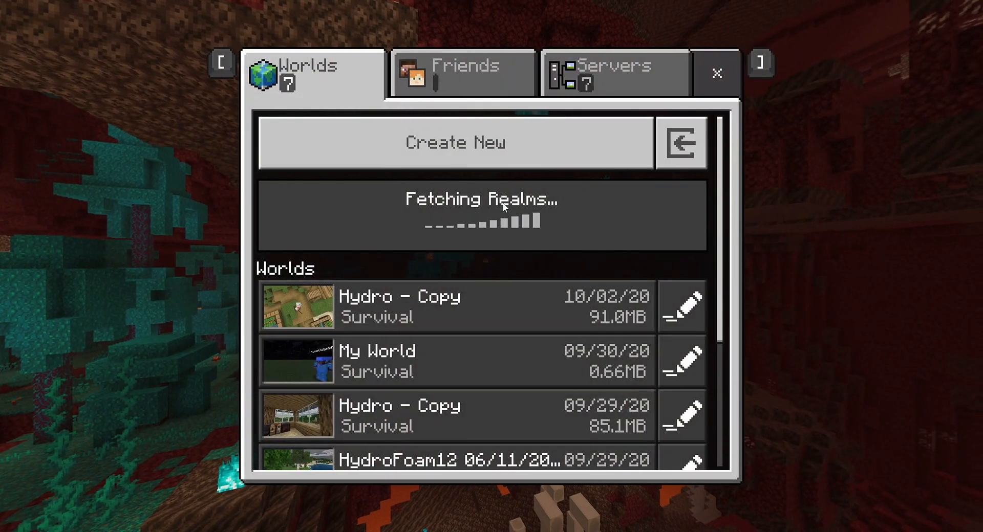
click(614, 74)
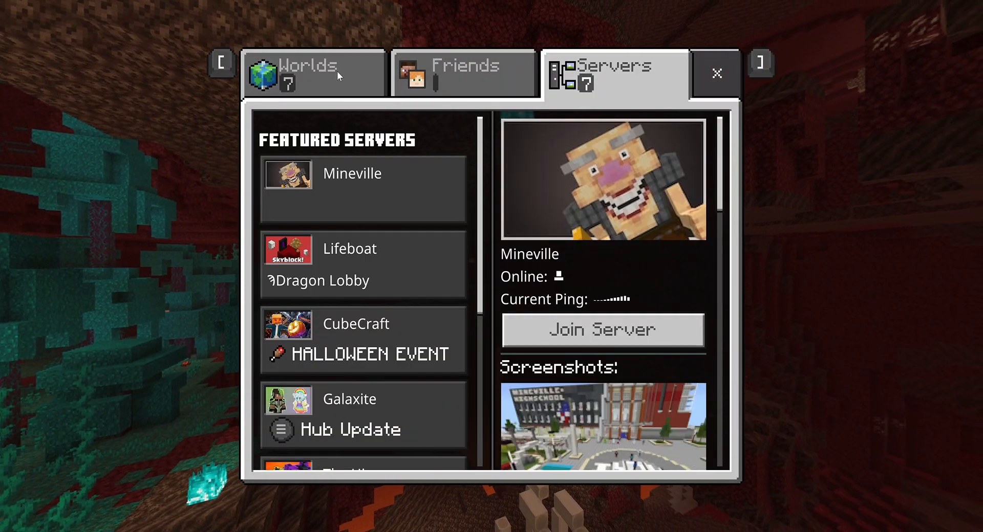
click(313, 65)
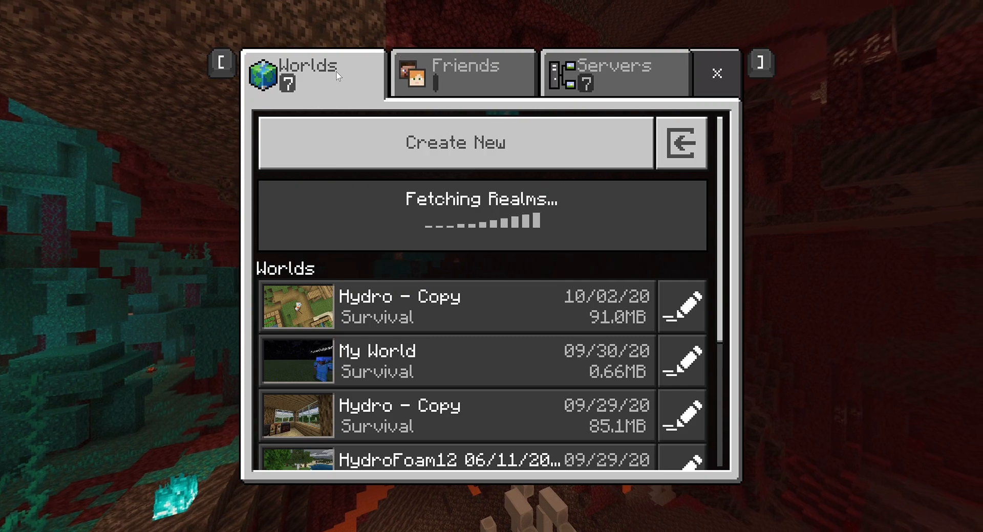
click(716, 73)
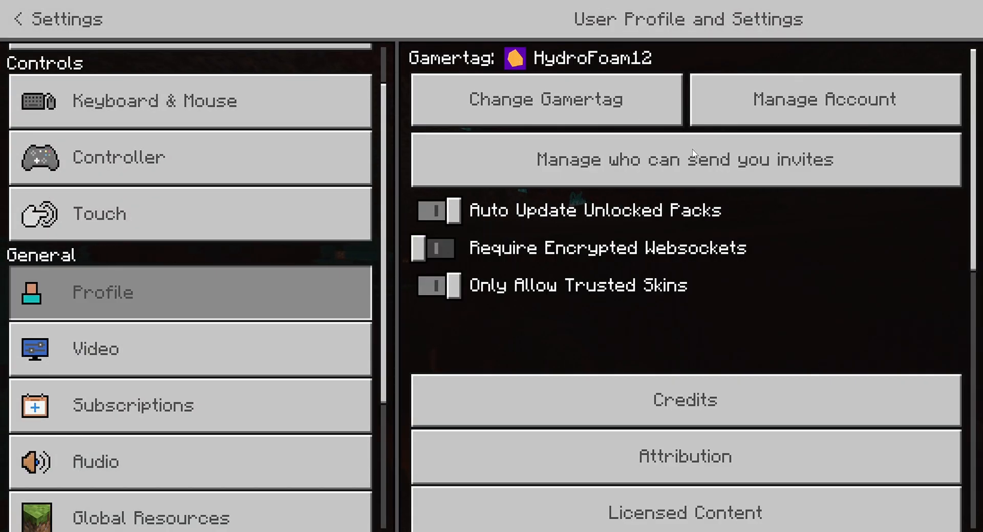
Step: Switch Auto Update Unlocked Packs on in Profile settings and go back
click(438, 209)
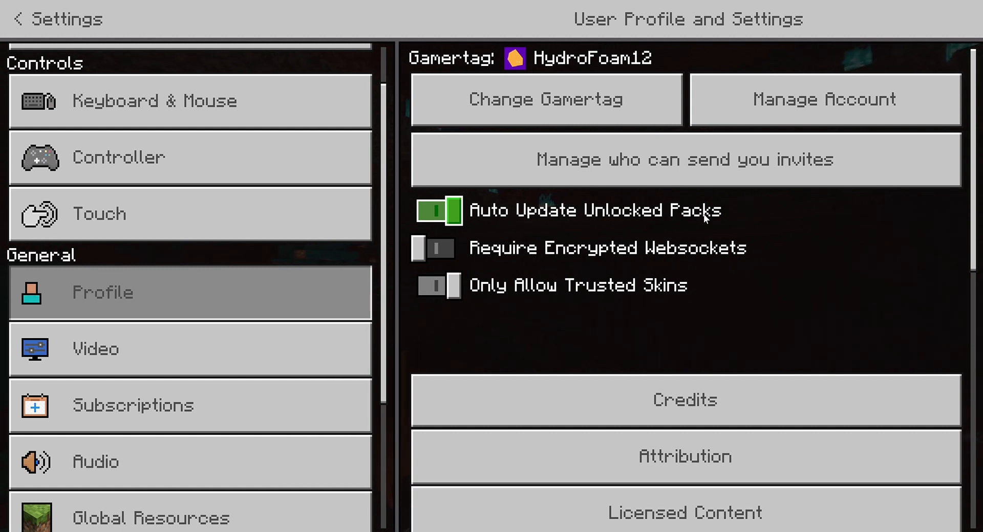
click(438, 211)
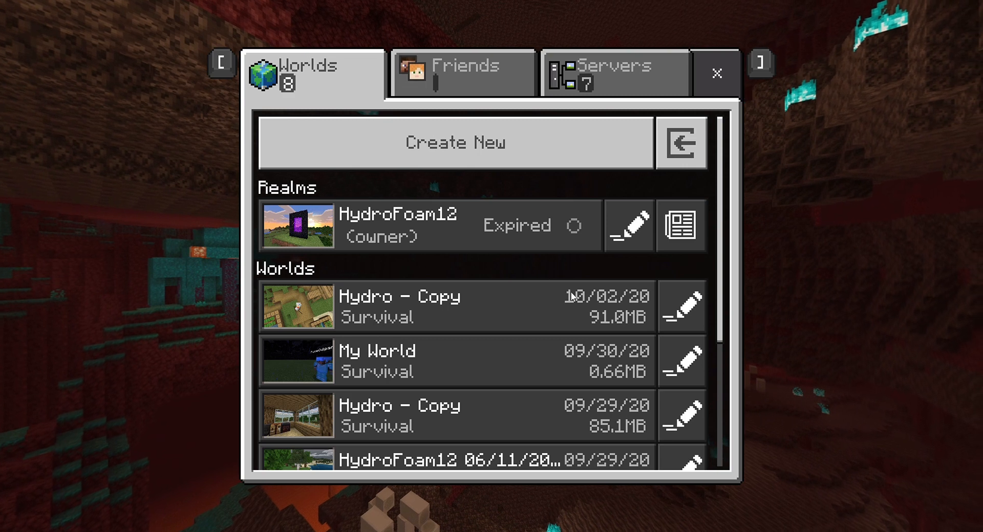
mouse_move(745, 34)
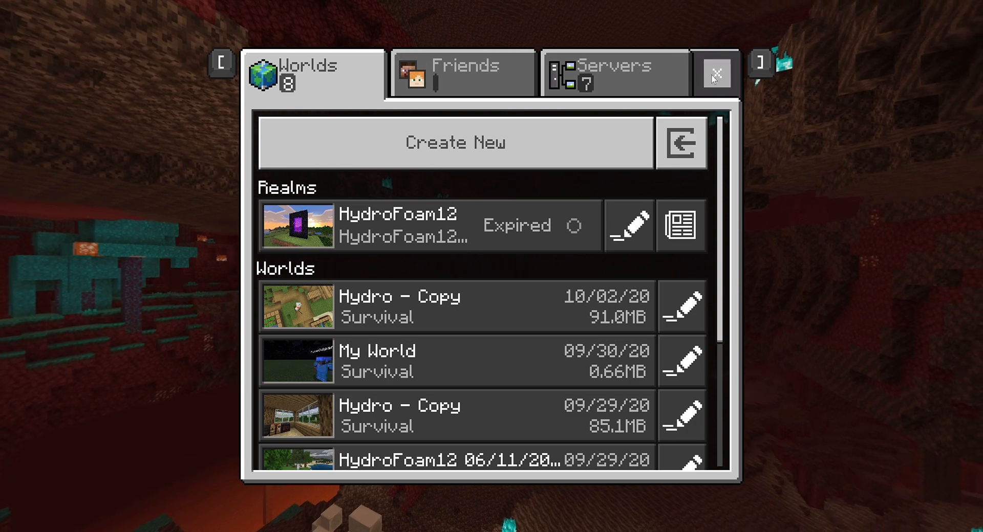
Step: Close the worlds list showing the expired HydroFoam12 Realm and reopen it from Play
click(714, 73)
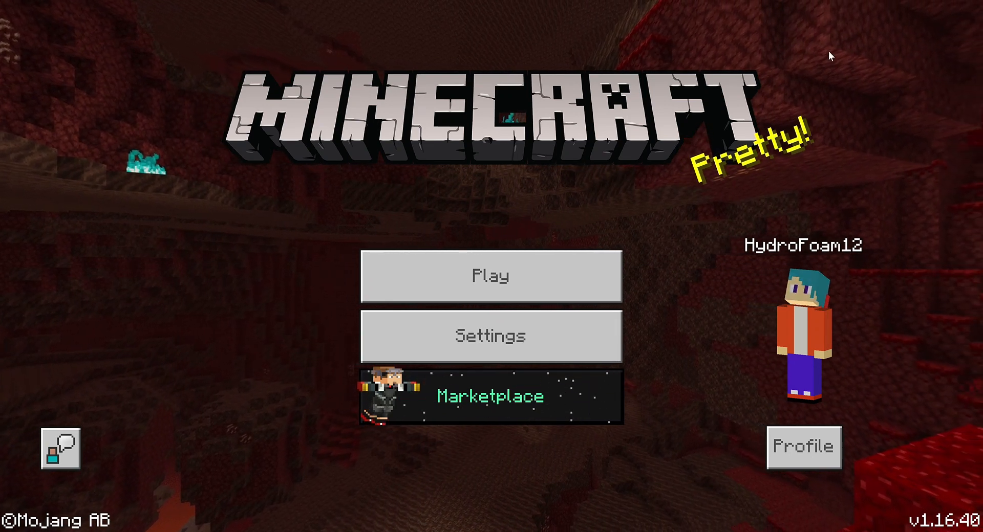
click(491, 276)
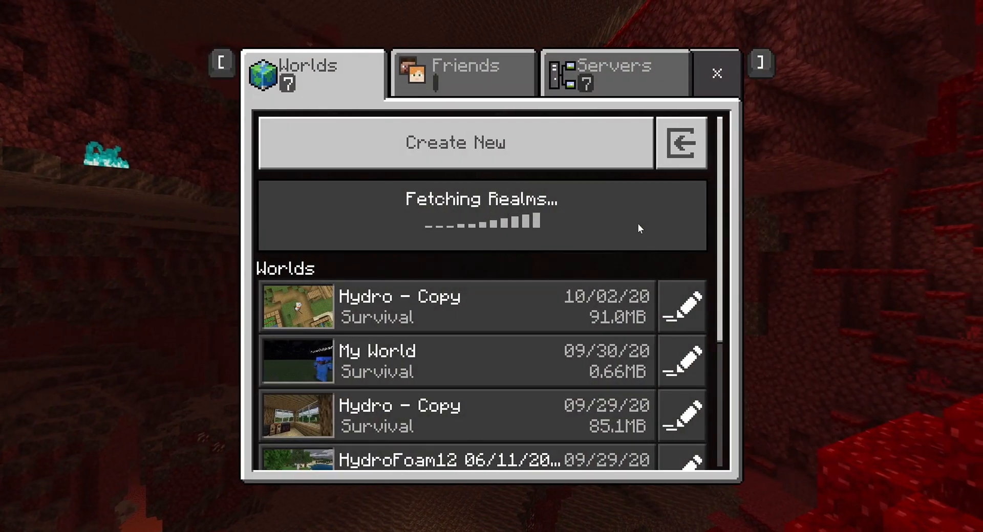